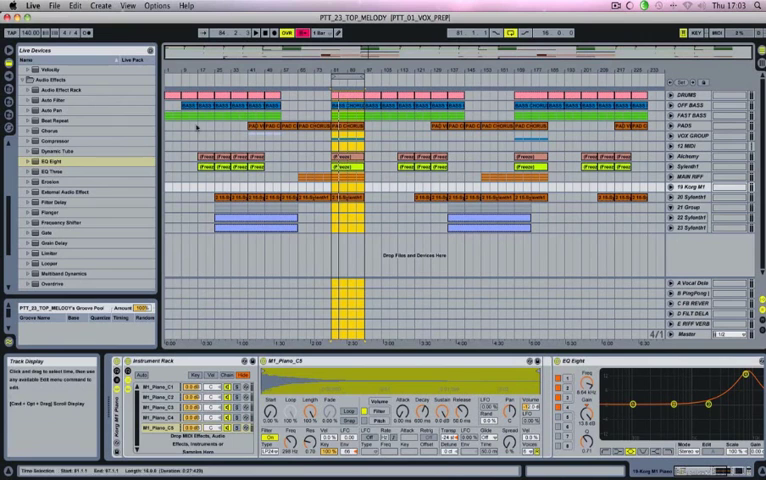
Select the PAD CHORUS clip near bar 241 and show its note editor.
left_click(337, 168)
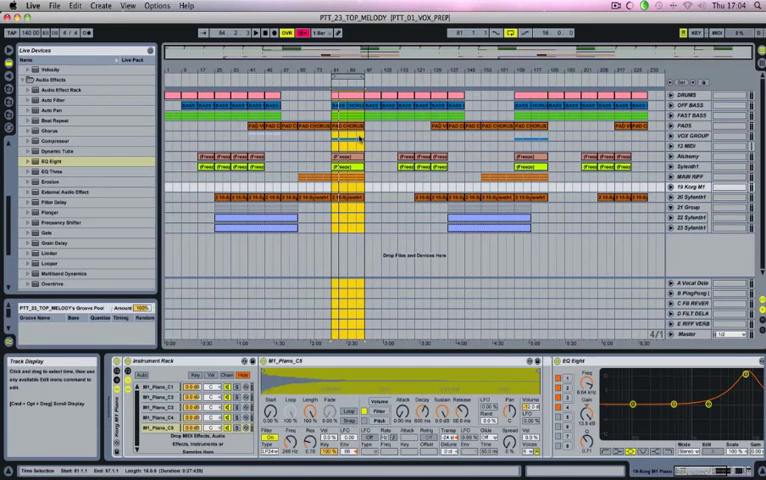
left_click(345, 130)
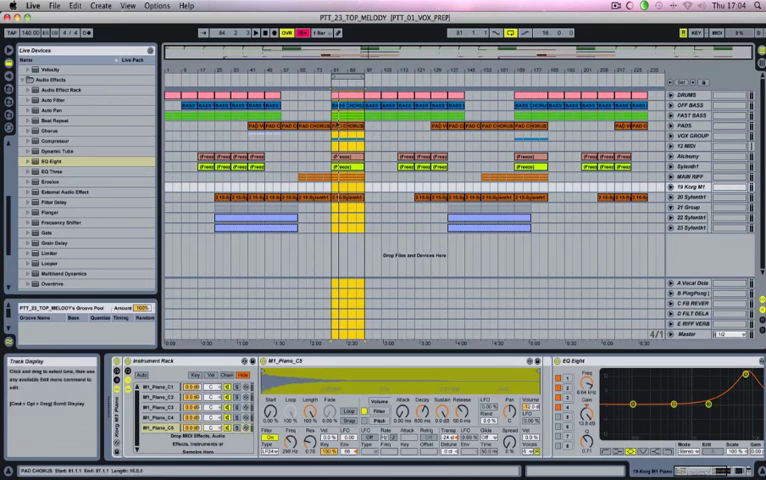
left_click(345, 200)
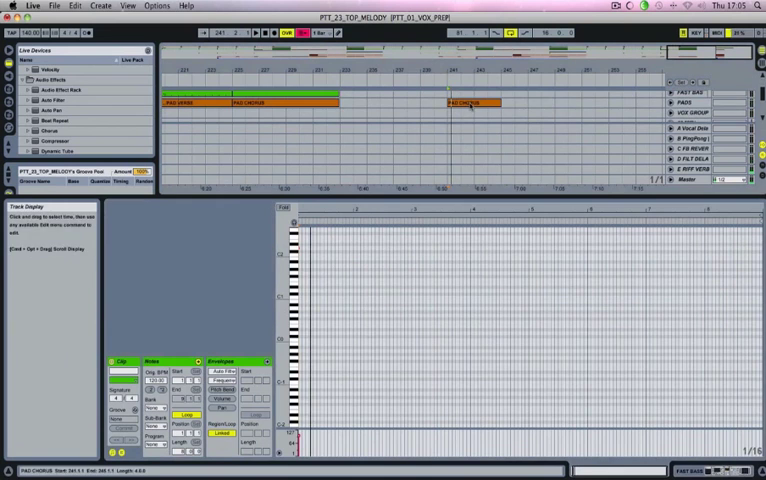
Inspect the MAIN RIFF clips at bar 241, then view them in the Session mixer.
double_click(480, 102)
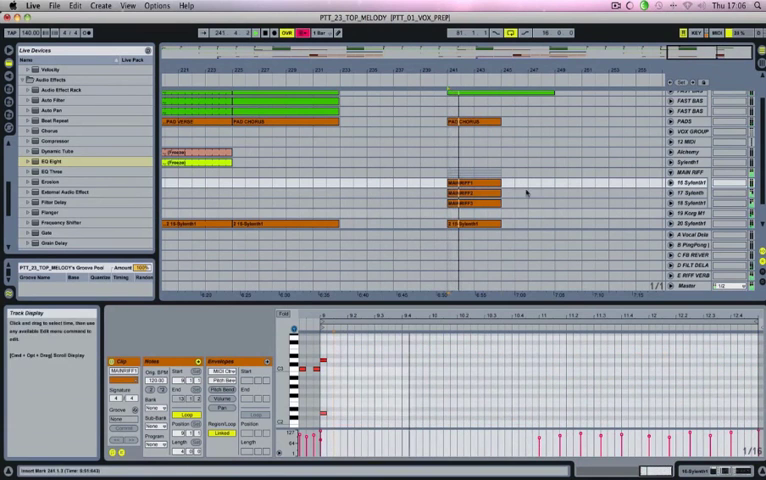
left_click(465, 190)
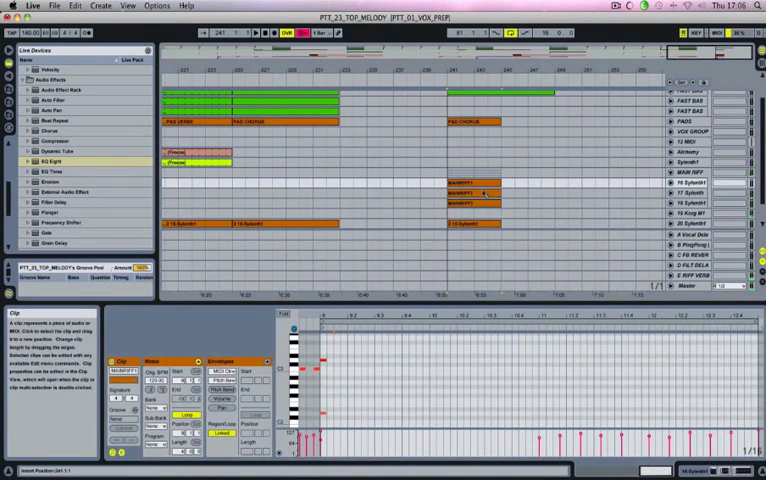
left_click(468, 197)
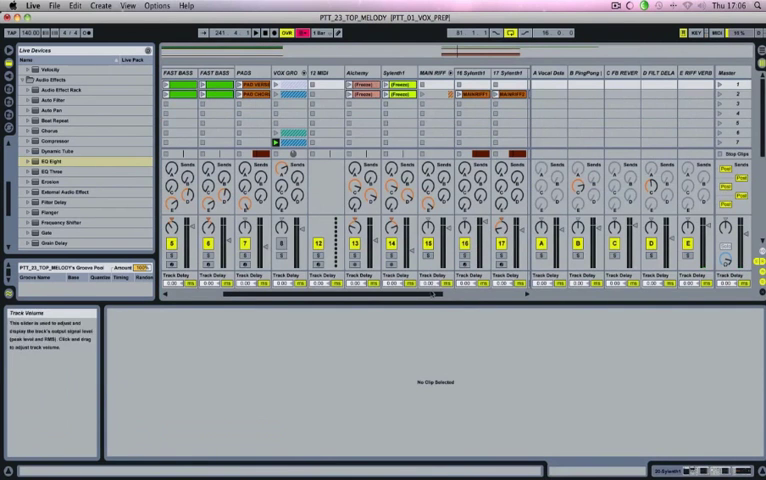
Scroll the arrangement right to the song's closing bars around bar 241.
scroll("right", 3)
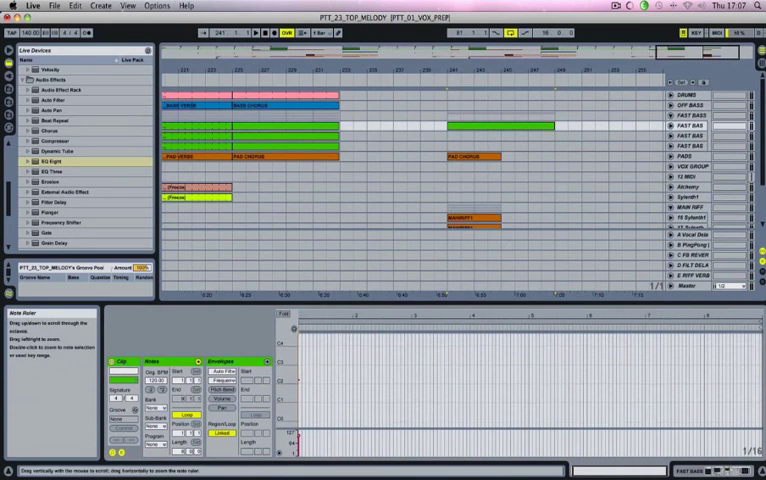
left_click(473, 220)
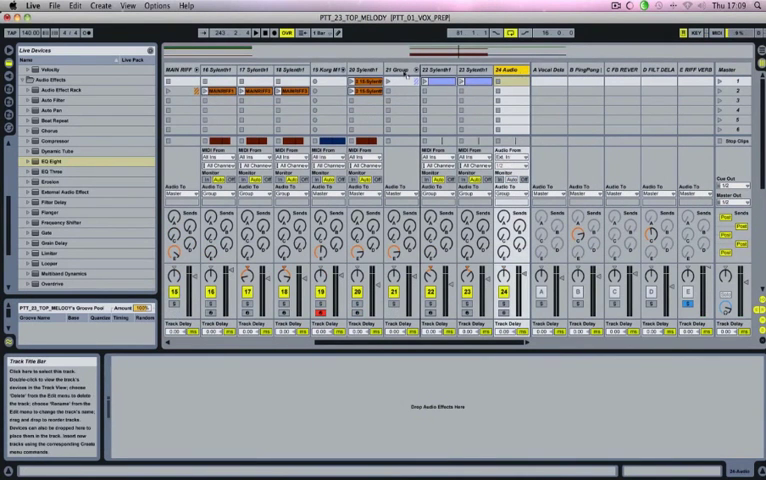
Rename the new audio track to REV VERB via its title-bar context menu.
right_click(440, 67)
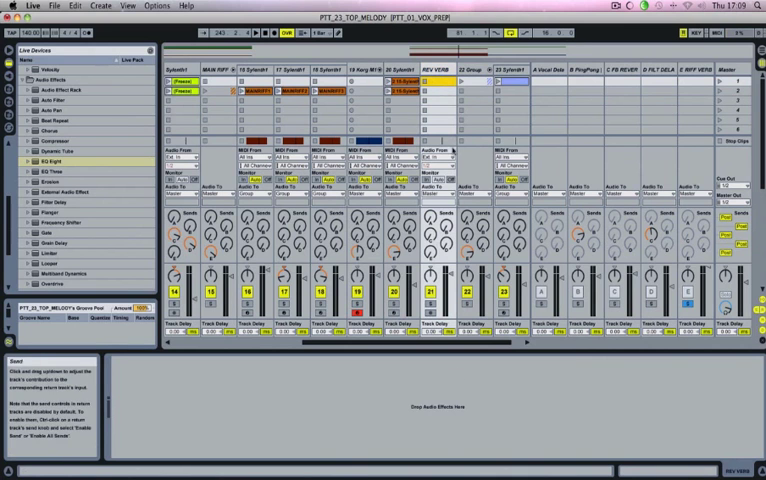
left_click(465, 156)
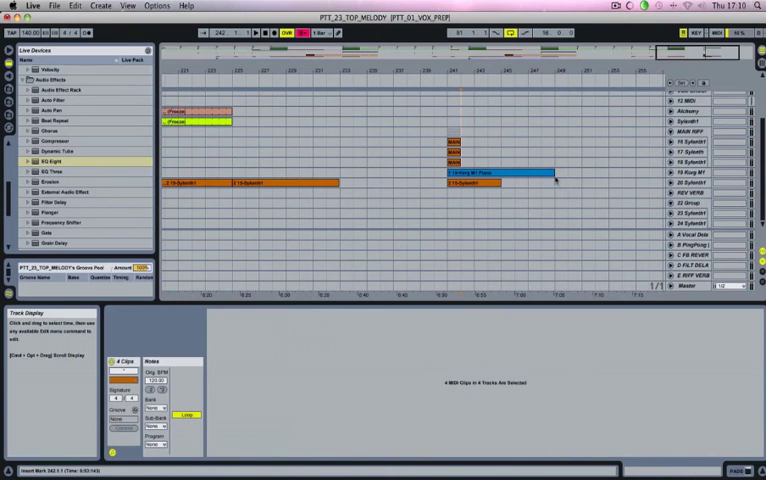
Open one of the four selected synth MIDI clips in Clip View.
double_click(470, 172)
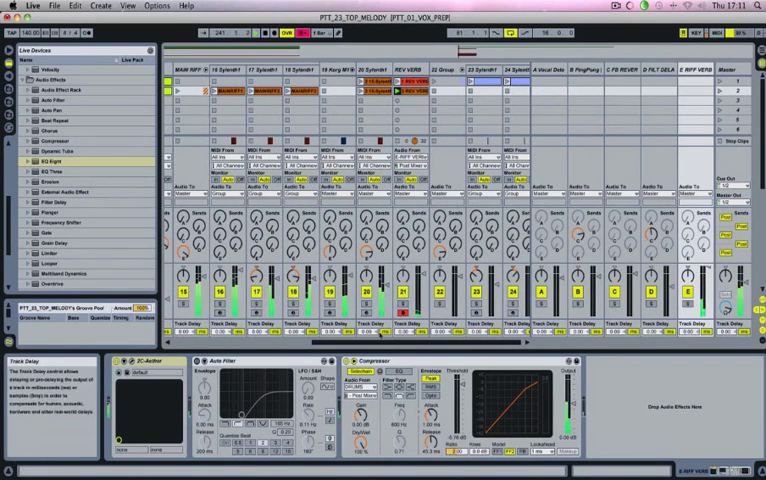
scroll("left", 3)
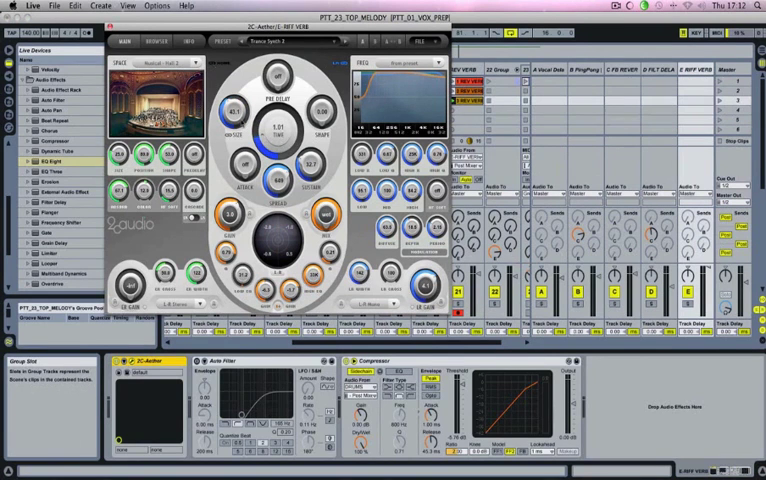
Raise the 2C-Aether reverb's Size and decay Time knobs on the E-RIFF VERB return.
left_click_drag(235, 110, 248, 95)
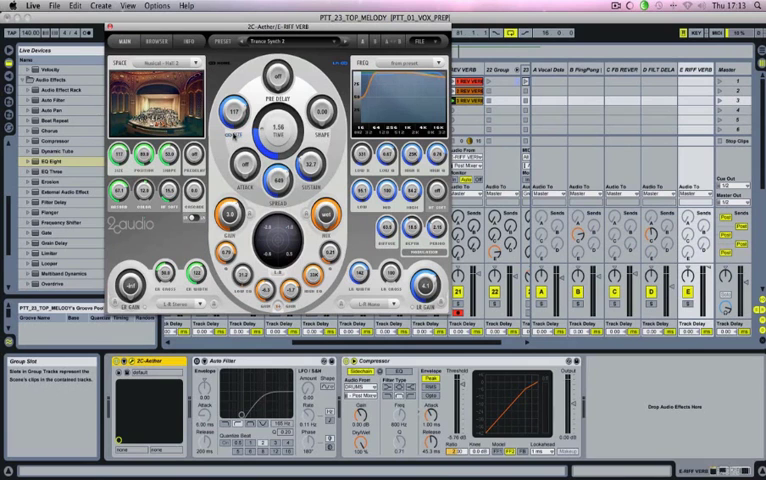
left_click_drag(232, 110, 232, 95)
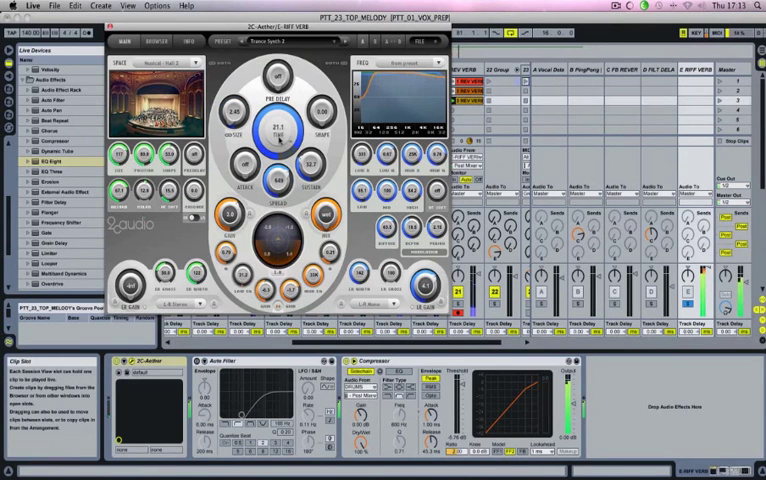
left_click_drag(277, 130, 277, 110)
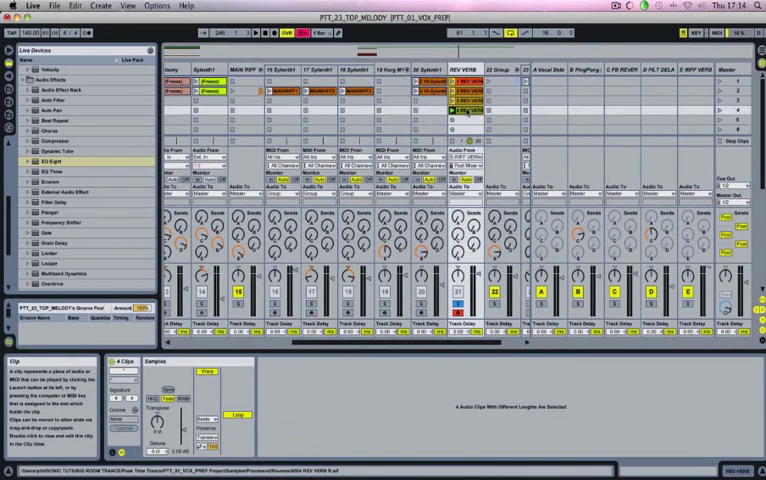
Crop the four REV VERB clips and show the File menu's Open Recent Set list.
right_click(462, 110)
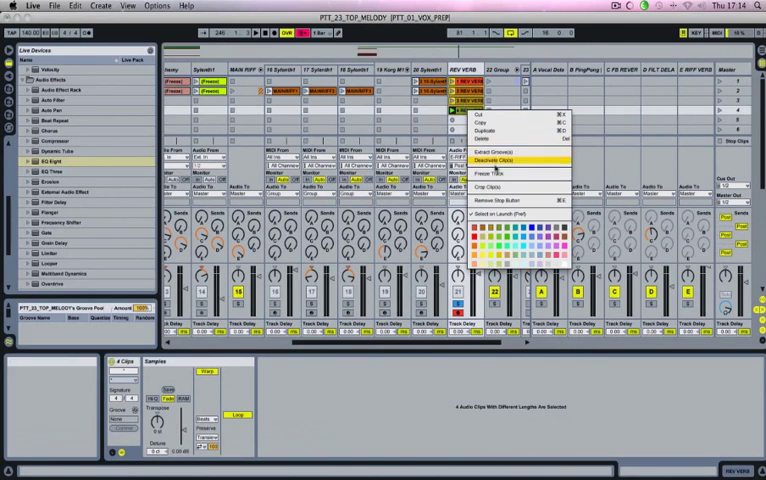
left_click(491, 160)
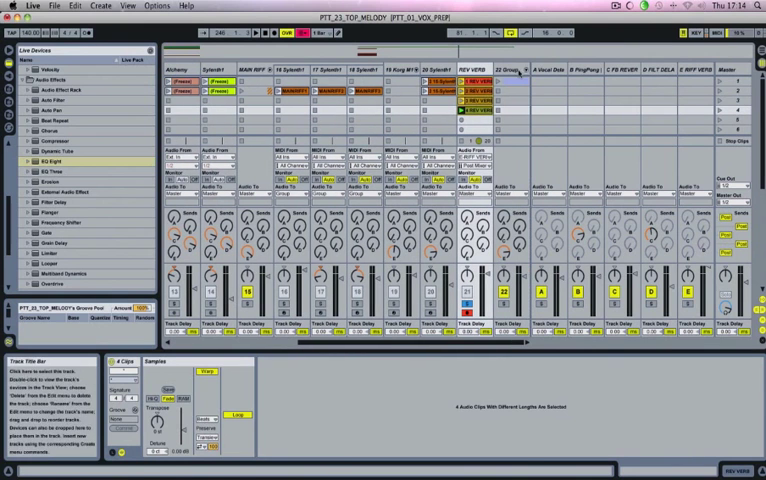
left_click(55, 5)
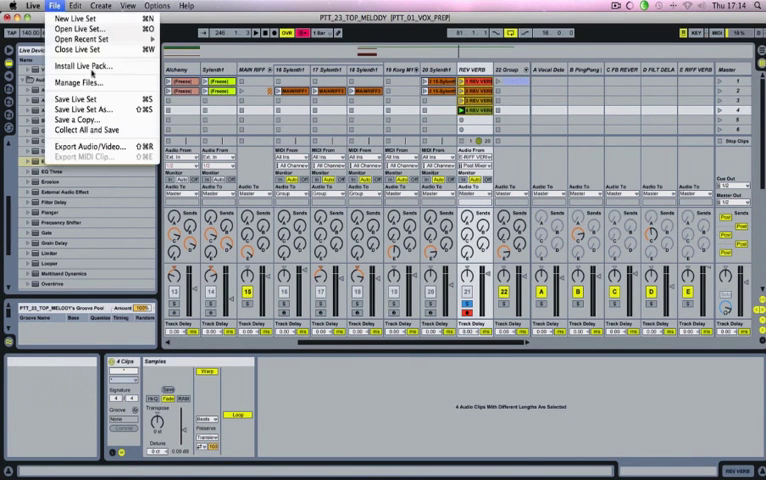
left_click(83, 38)
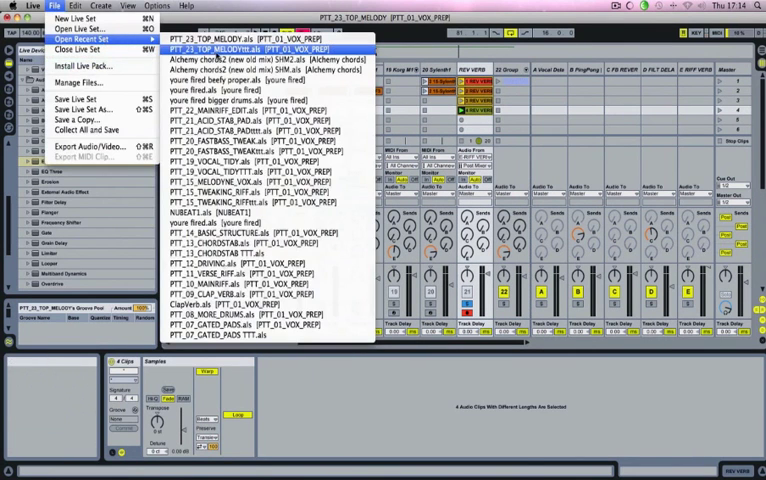